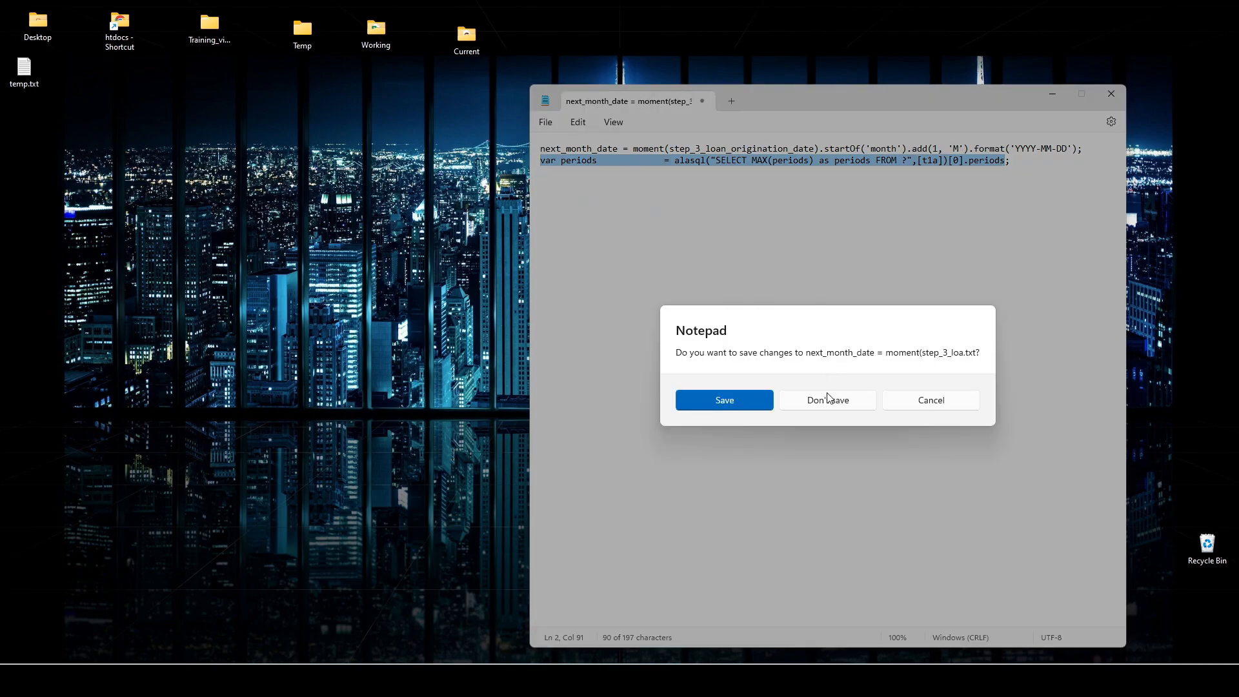
Close the code notes file in Notepad, discarding the unsaved changes
left_click(826, 400)
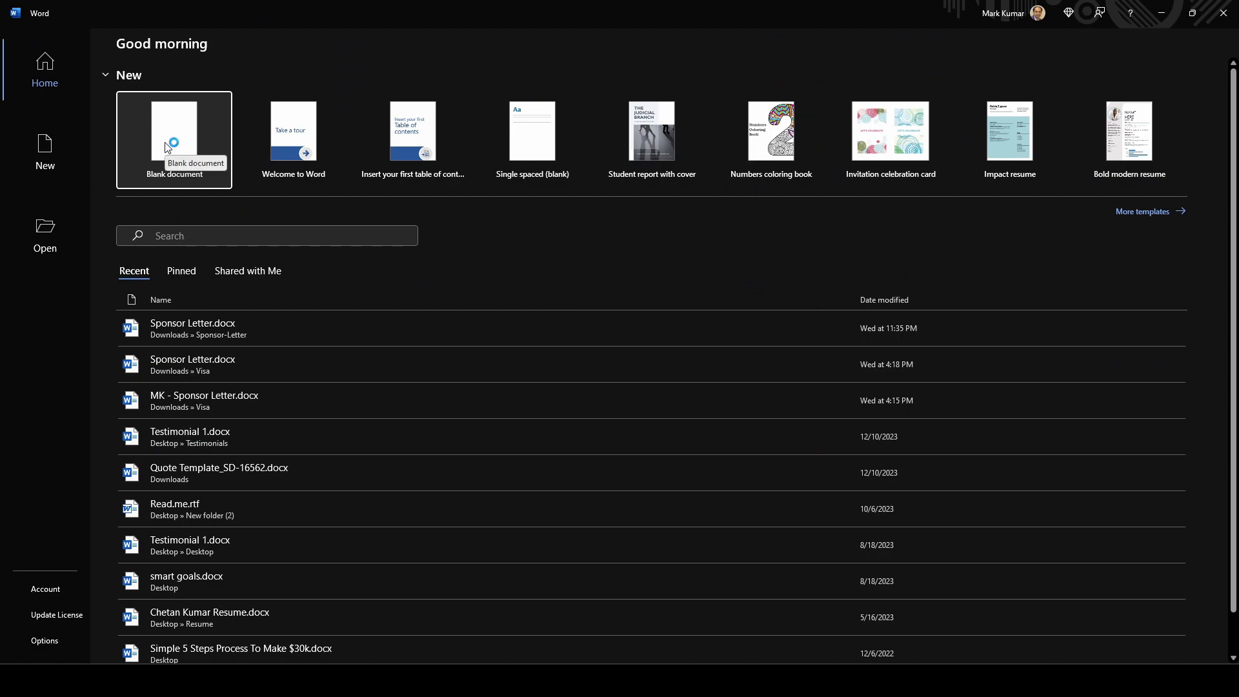
Create a new blank document and place the cursor in its dark page
left_click(174, 139)
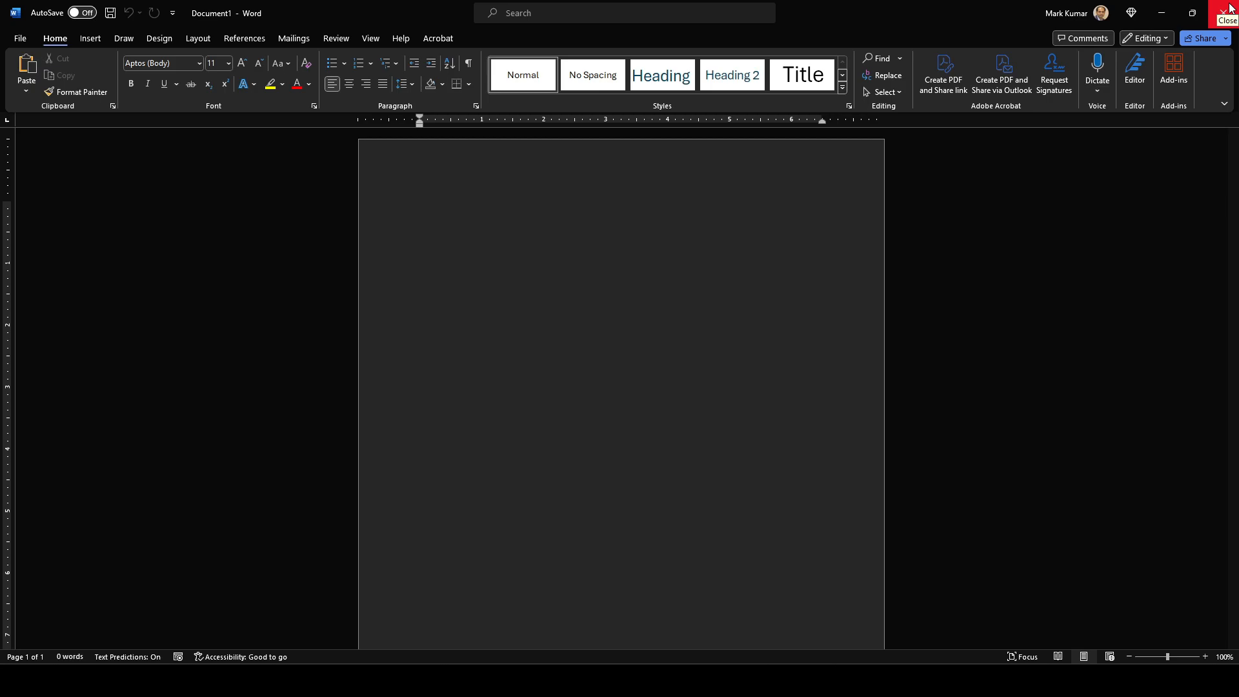
left_click(420, 207)
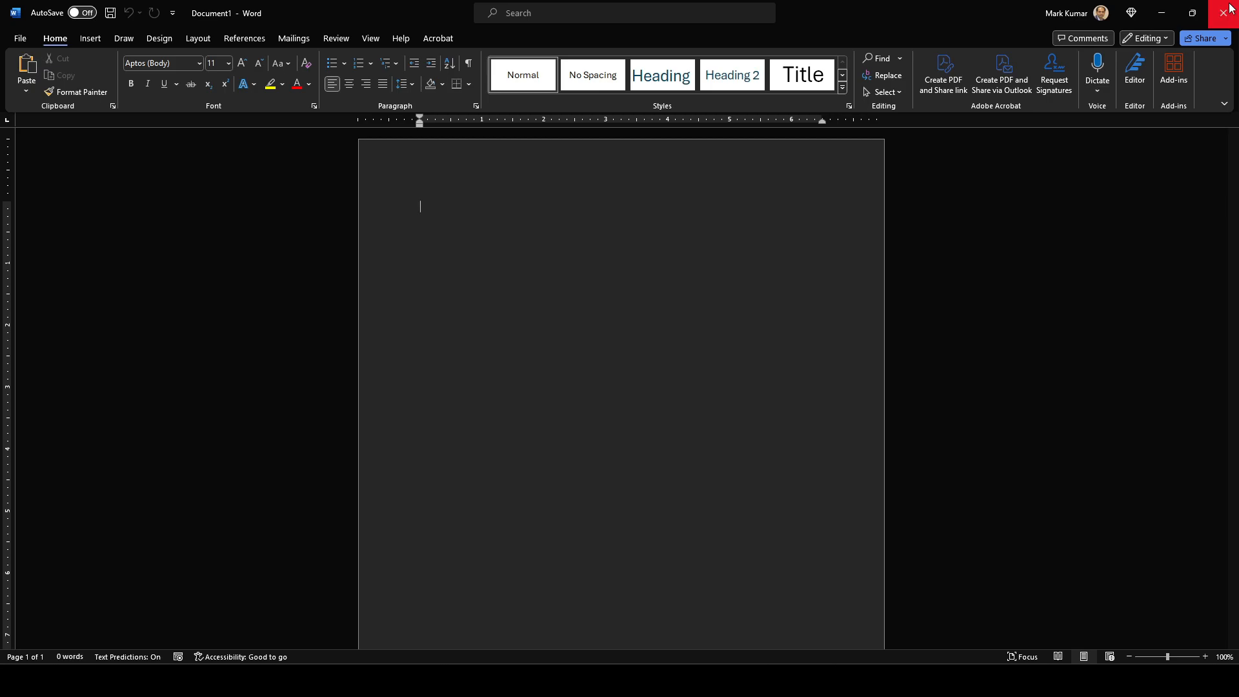